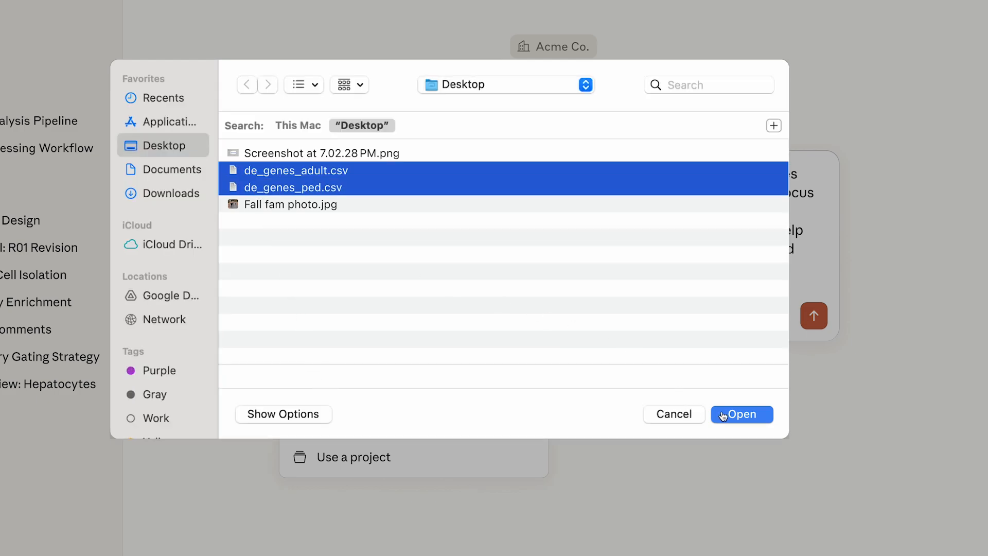
Attach de_genes_adult.csv and de_genes_ped.csv to the chat so Claude analyses both datasets
left_click(741, 413)
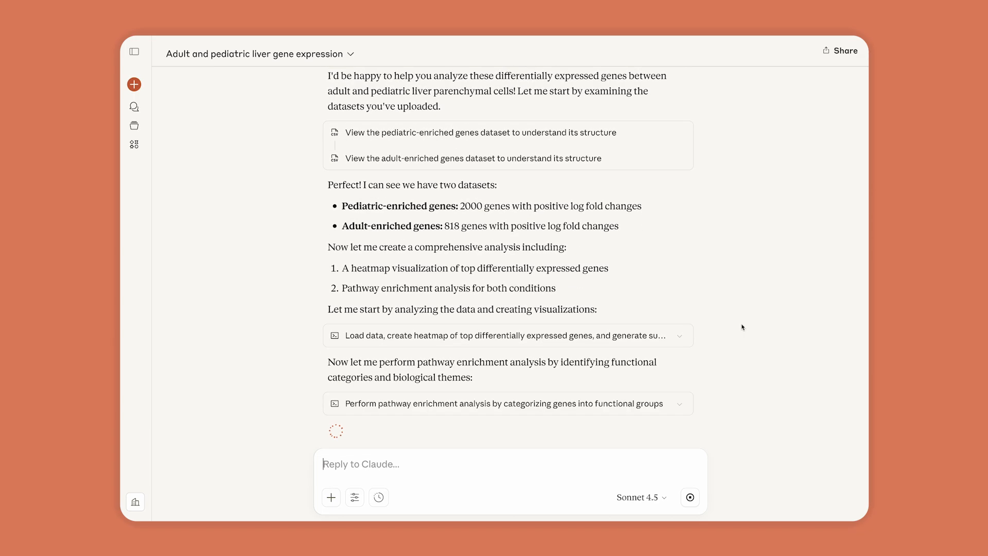
Read Claude's key findings on enriched genes and pathways down to the generated heatmap, pathway and CSV files
scroll("down", 3)
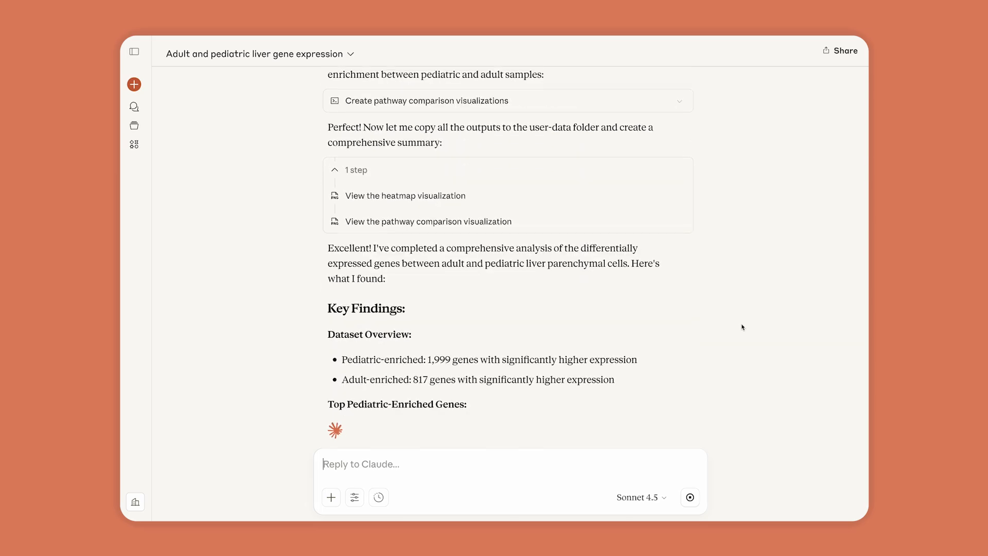
scroll("down", 3)
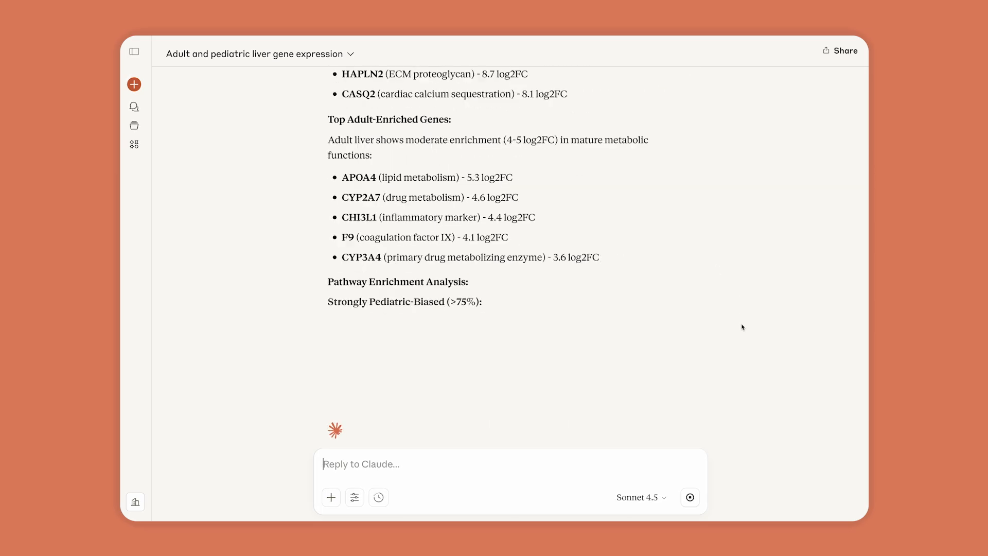
scroll("down", 3)
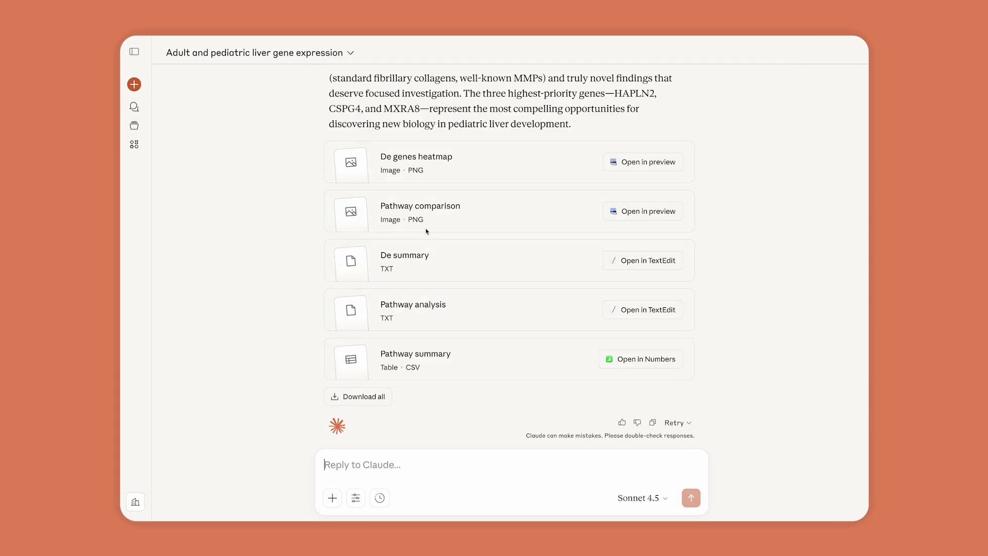
left_click(642, 211)
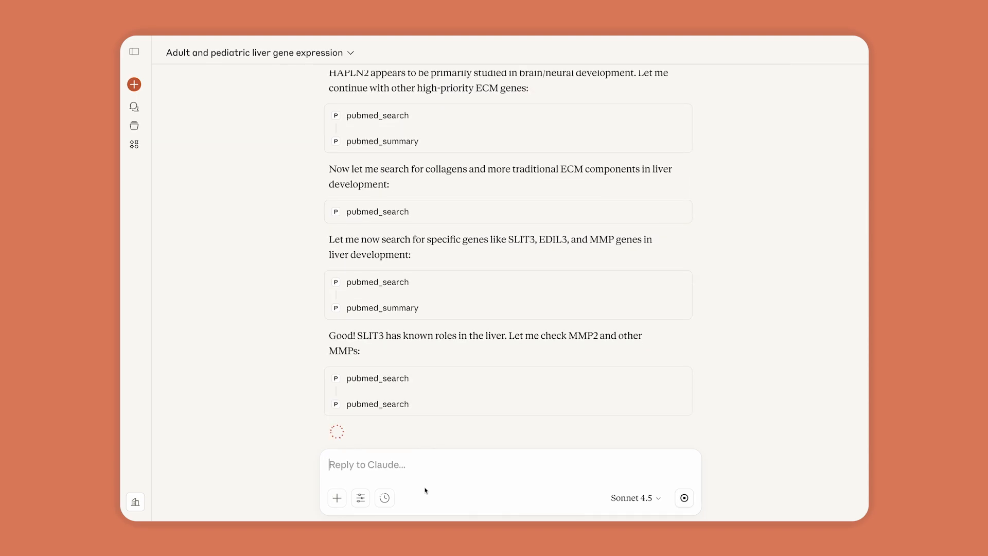
Read the ECM summary's gene novelty classification and top 5 priority genes down to Files Generated
scroll("down", 3)
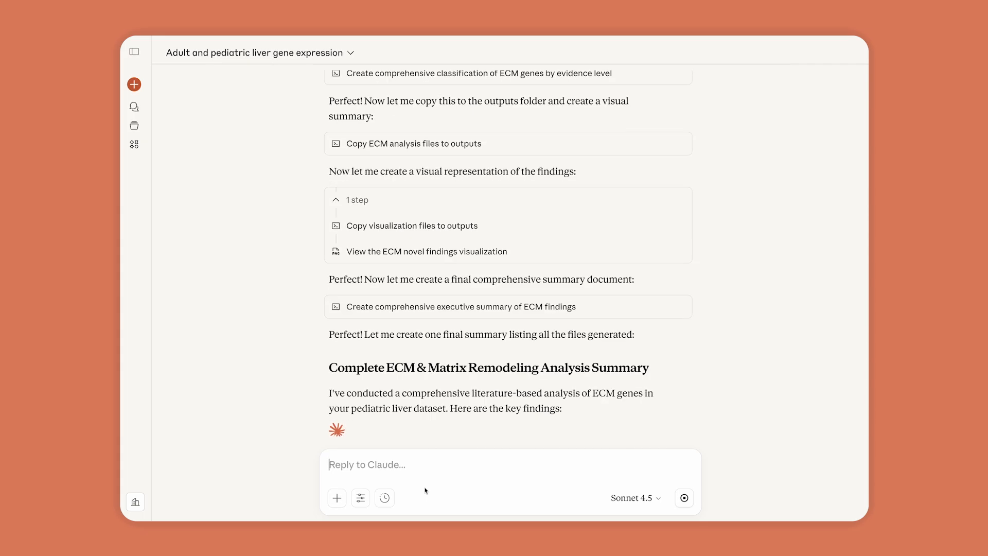
scroll("down", 3)
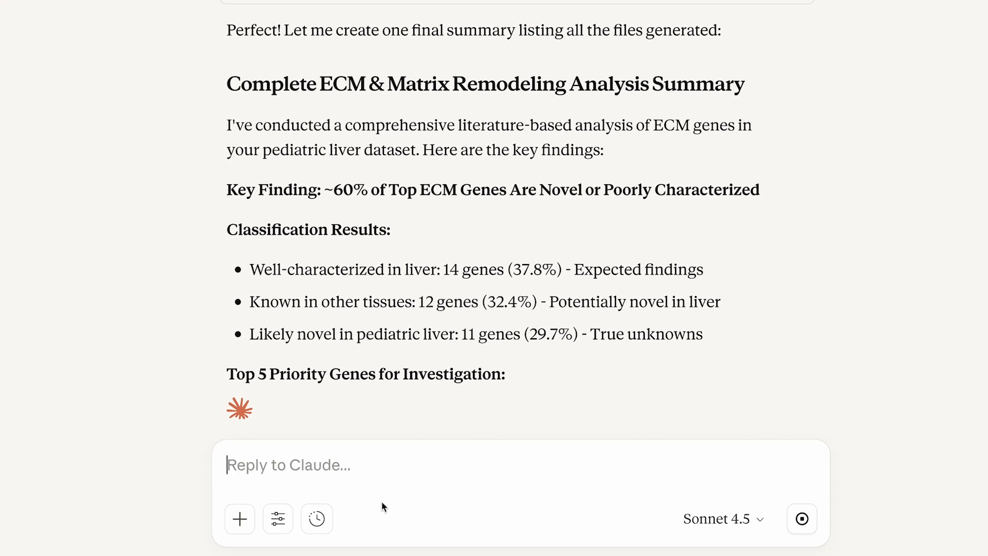
double_click(476, 268)
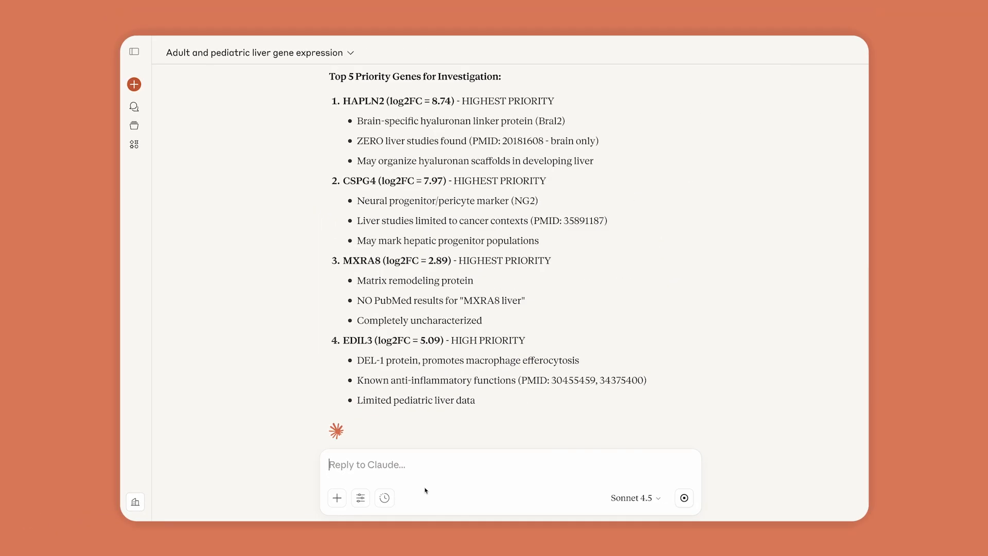
scroll("down", 3)
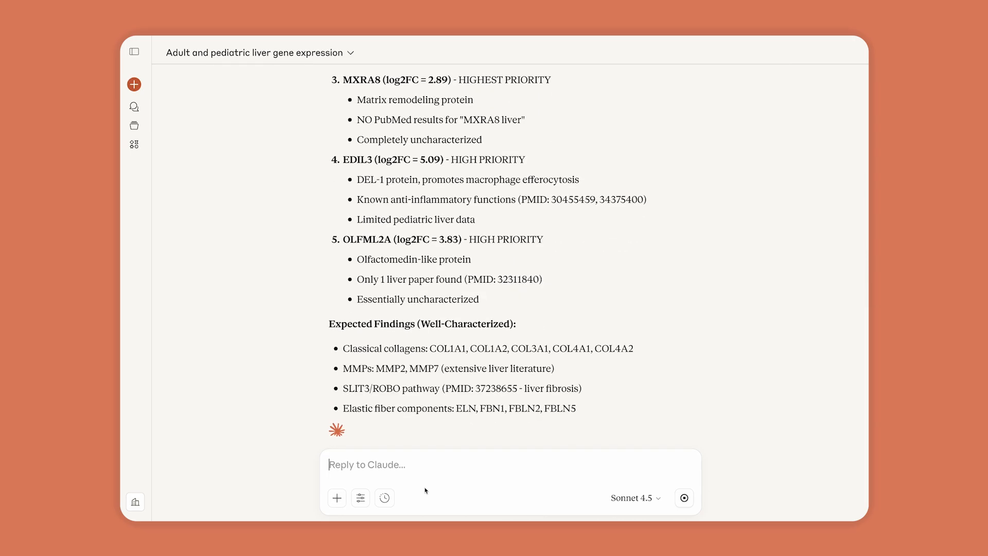
scroll("down", 3)
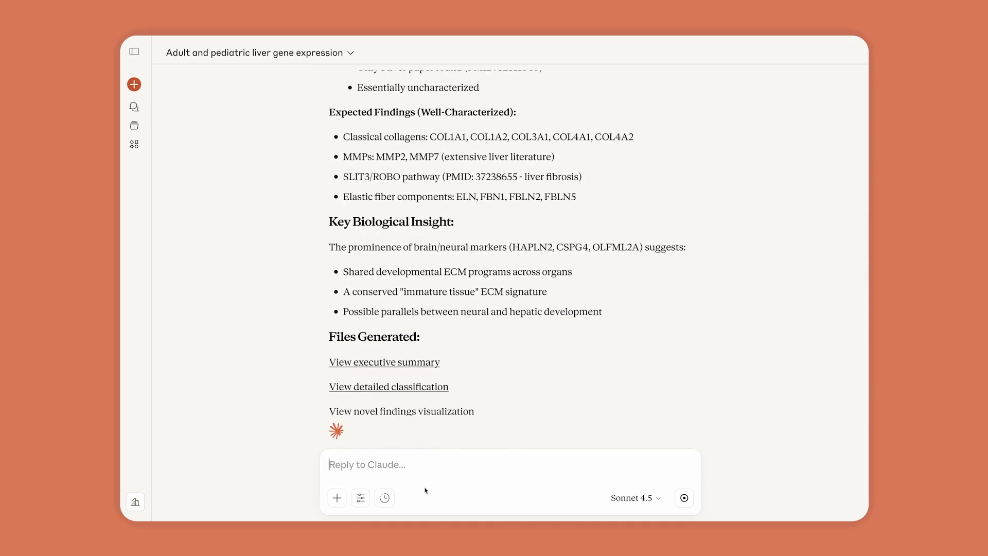
Start a reply with 'Let's focus on the' and read through the remaining literature findings
type("Let's focus on the")
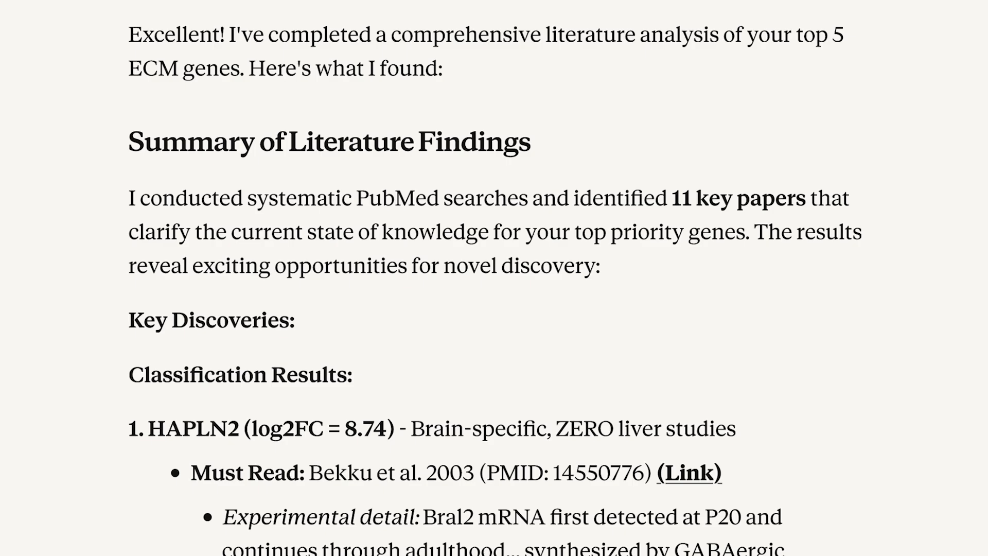
scroll("down", 3)
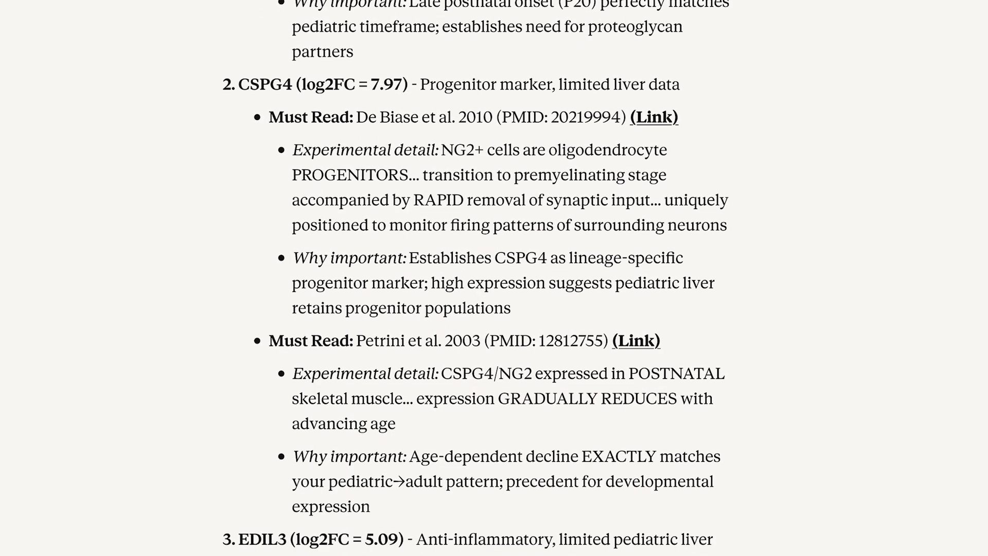
scroll("down", 3)
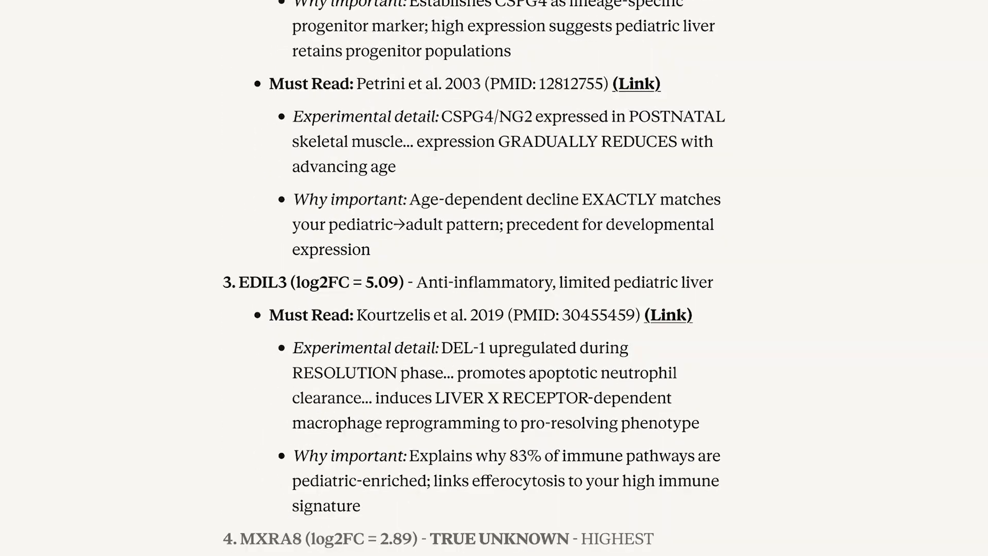
scroll("down", 3)
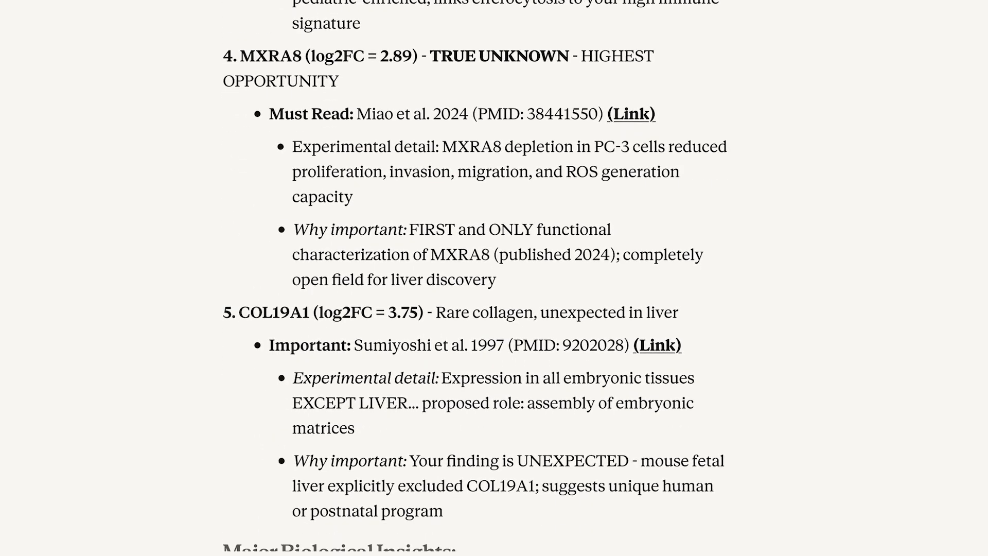
scroll("down", 3)
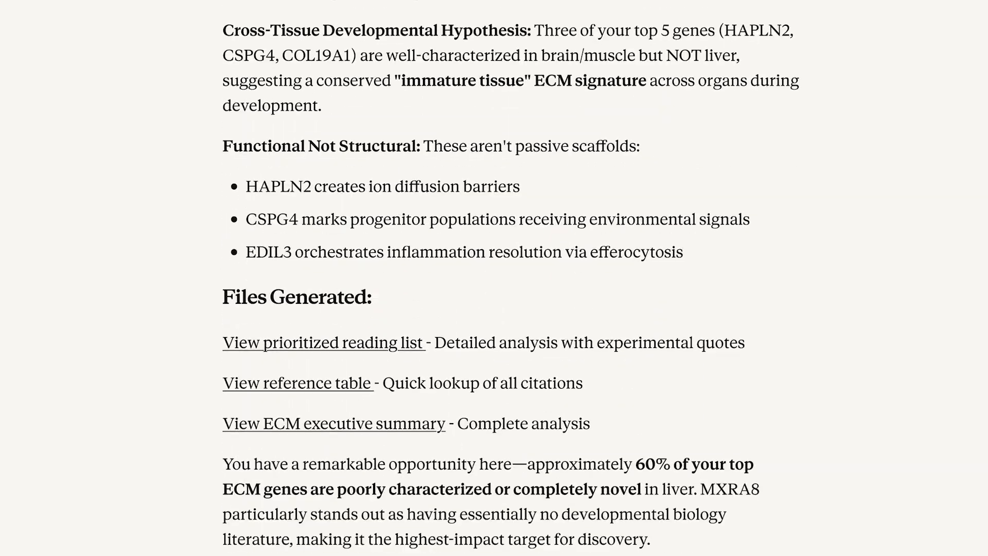
scroll("down", 3)
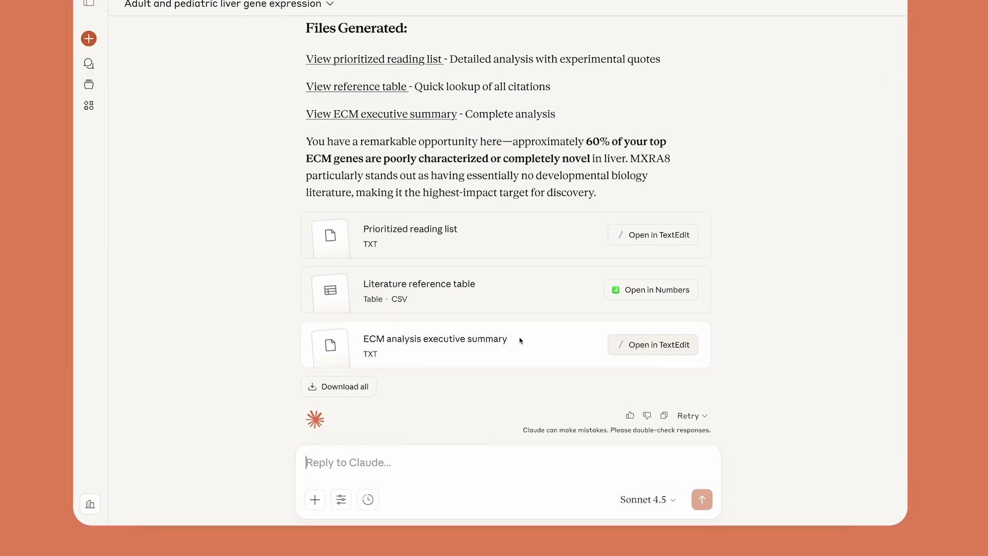
Ask Claude to synthesize the analysis, gene sets and known vs. new genes into a 5-slide technical presentation with citations
type("Let's synthesize the initial analysis, gene set findings, known vs. new genes, and the literature deep dive into a 5 slide presentation that highlights the work")
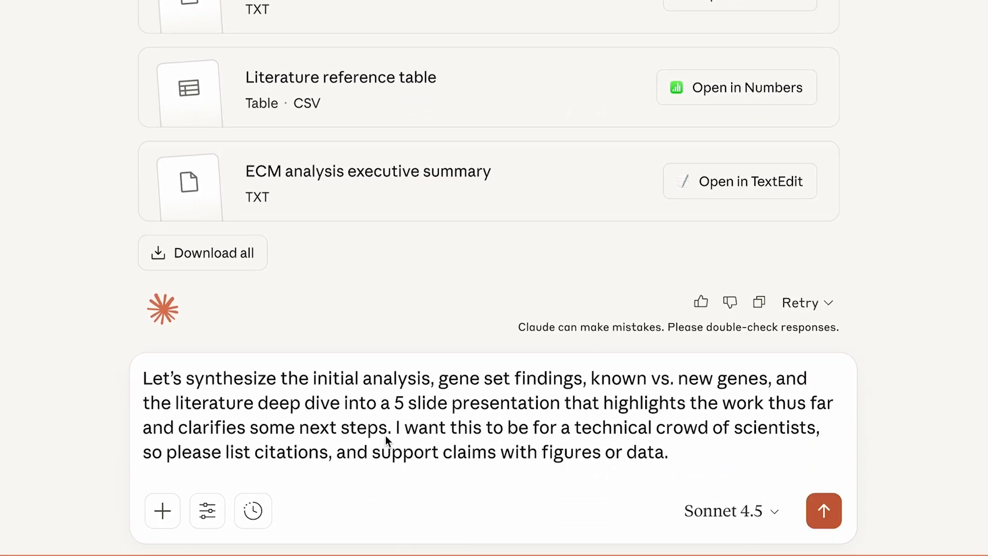
left_click(823, 510)
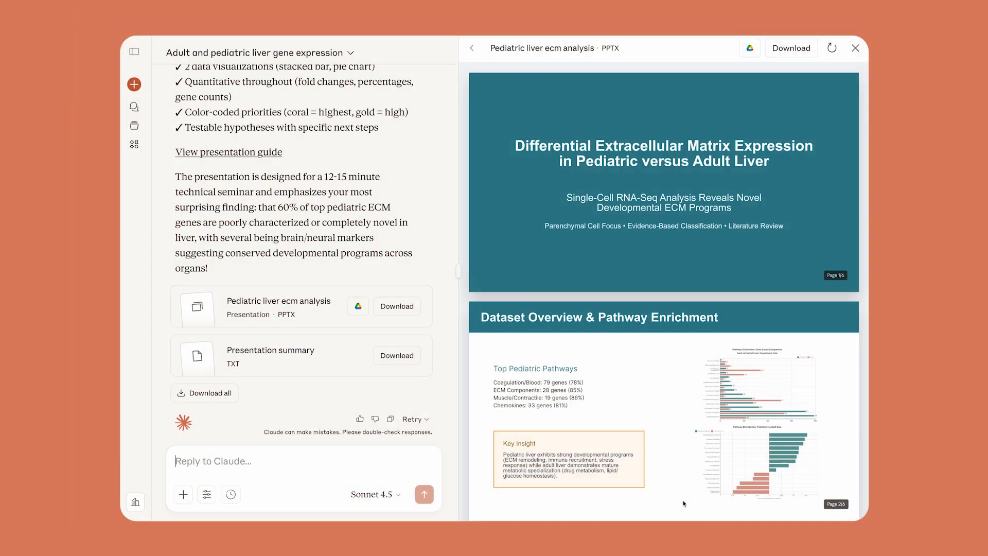
Ask Claude to add a scientific hepatic lobule diagram to slide 2
scroll("down", 3)
type("Please find a scientific diagram of the hepatic lobule and add it to slide 2")
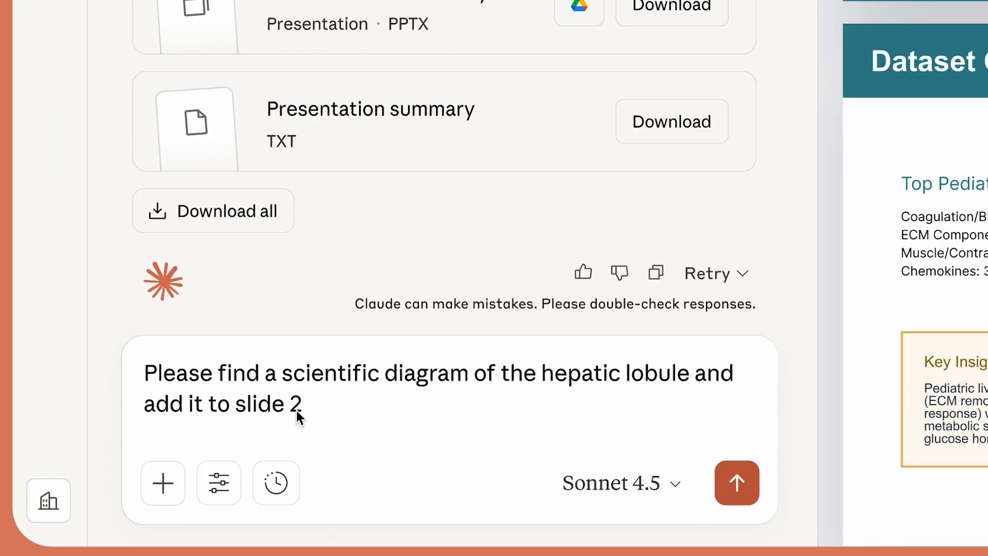
left_click(735, 482)
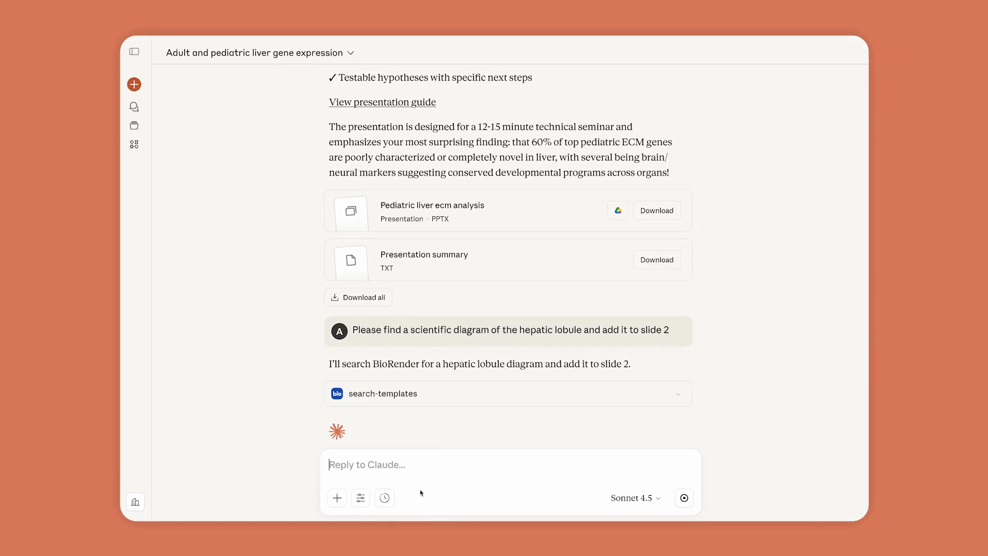